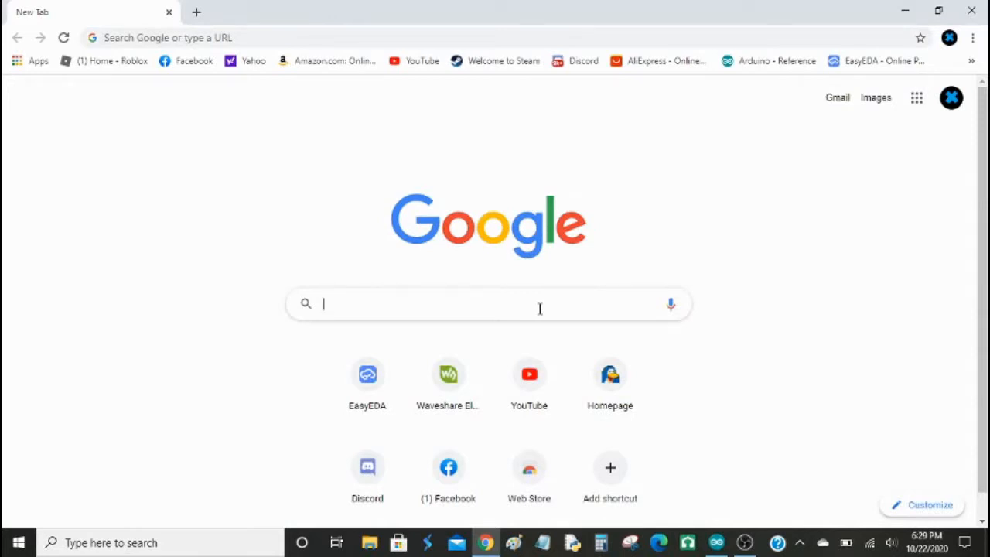
text(www.githum)
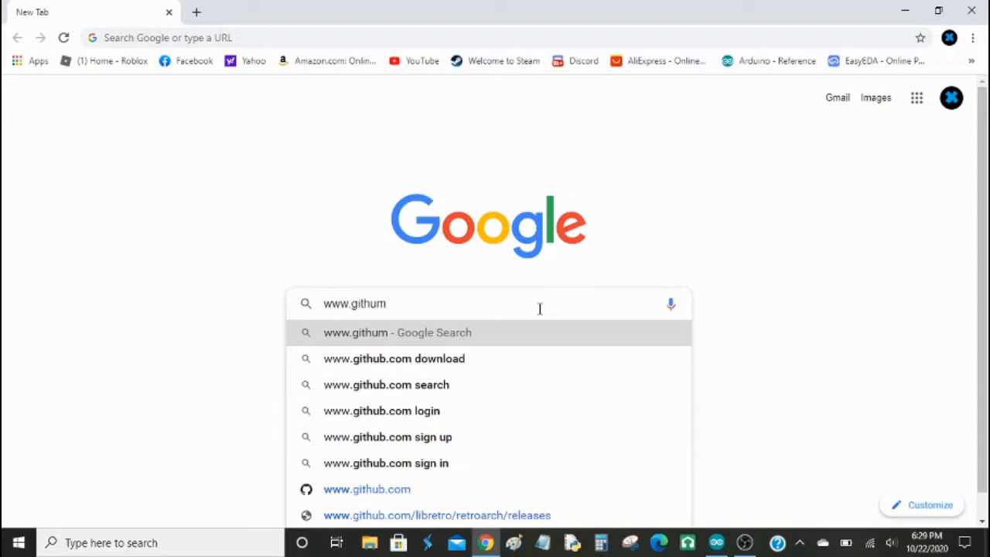
text(.com)
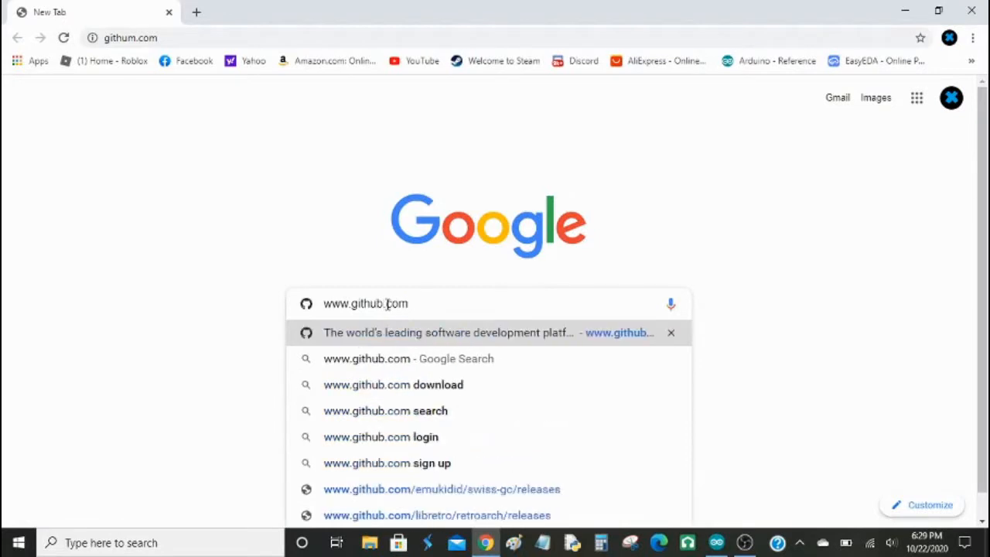
key(Enter)
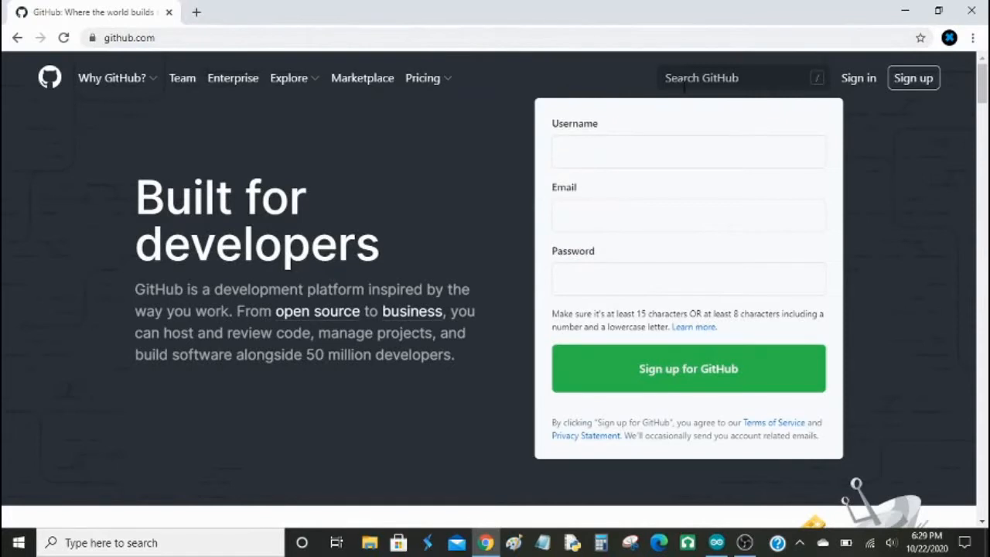
- Search GitHub for 'ssd1283a' repositories
click(739, 78)
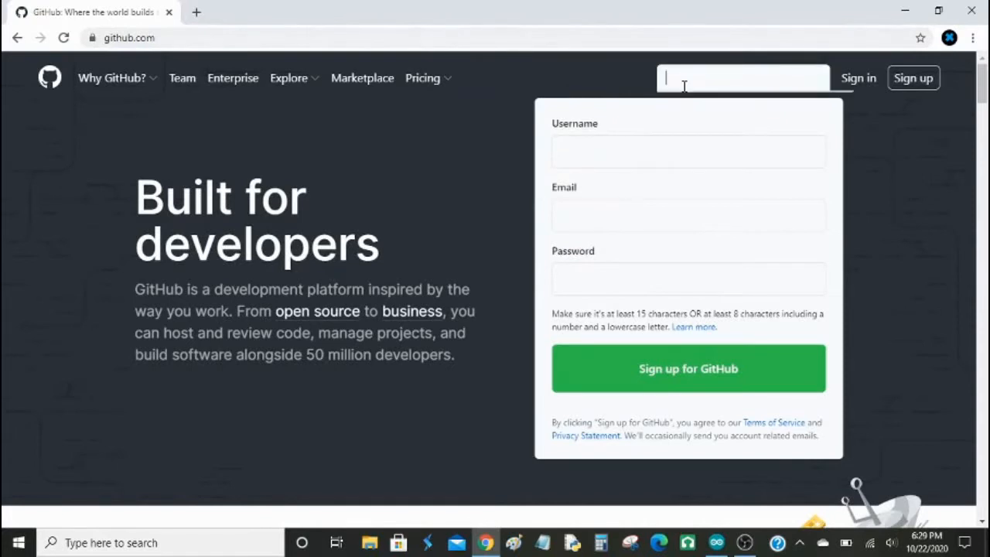
text(ssd1283a)
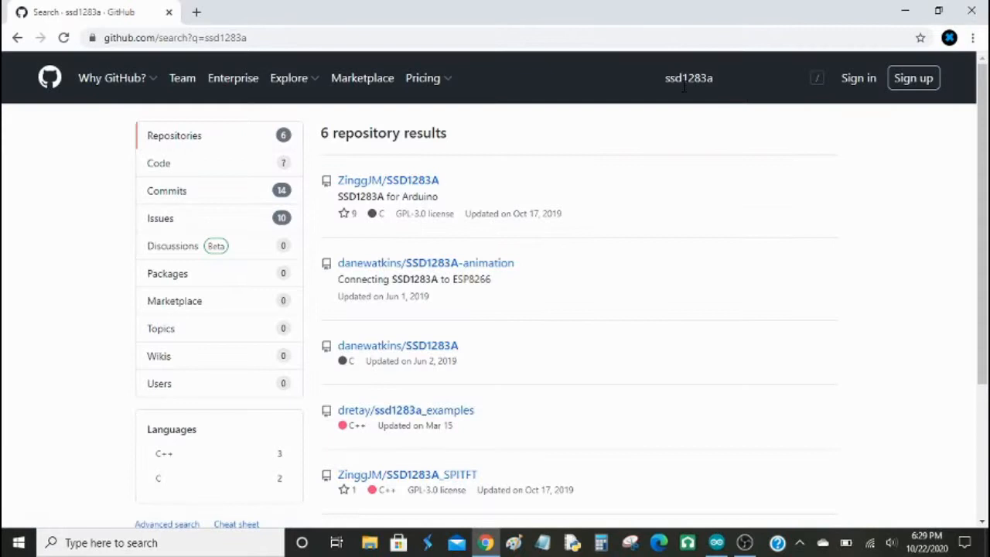
mouse_move(569, 164)
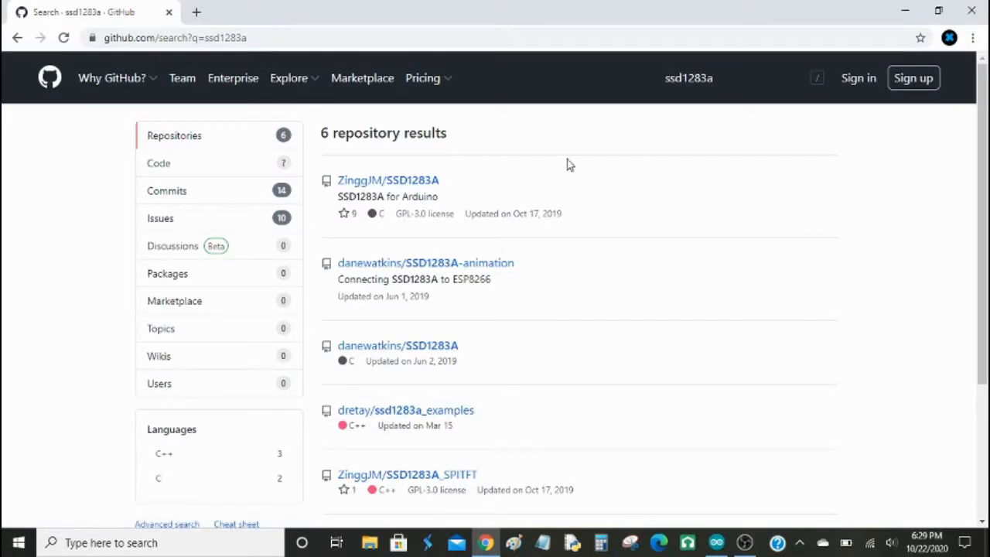
mouse_move(528, 192)
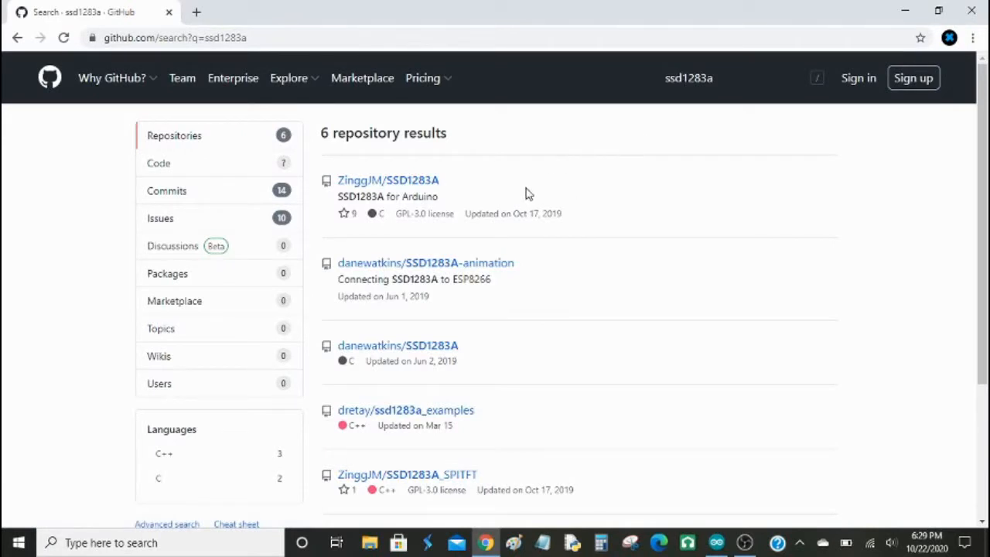
mouse_move(724, 249)
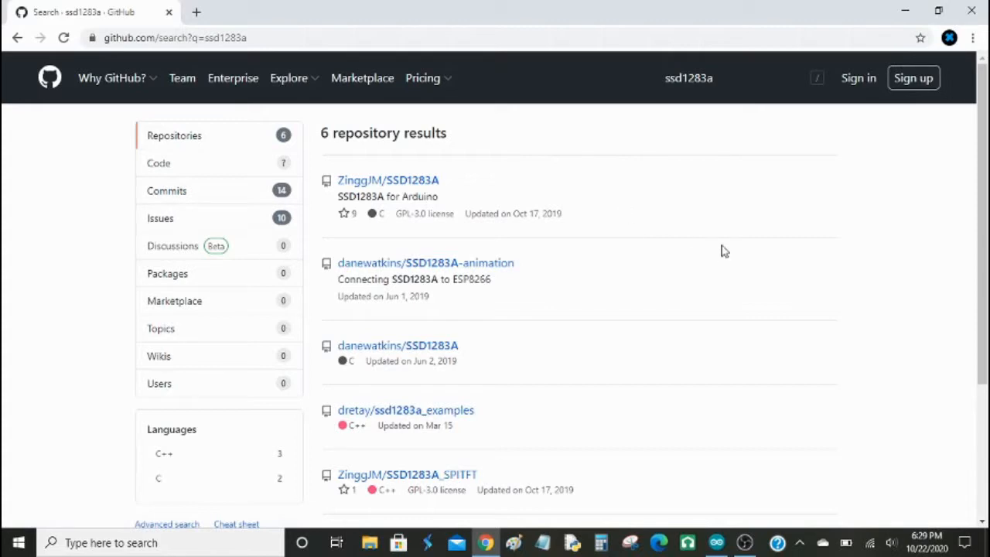
- Locate ZinggJM/SSD1283A in the search results and open its repository page
scroll(down, 3)
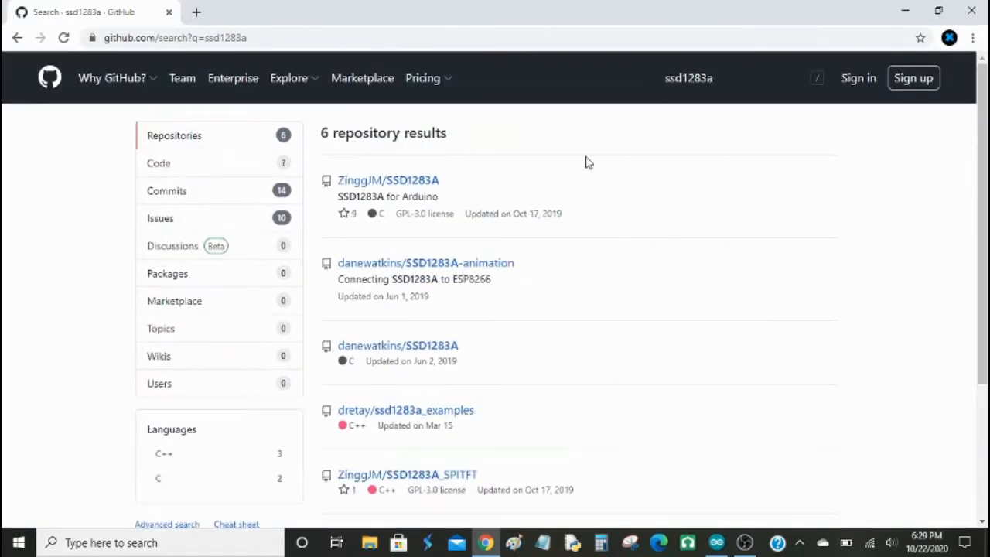
mouse_move(866, 254)
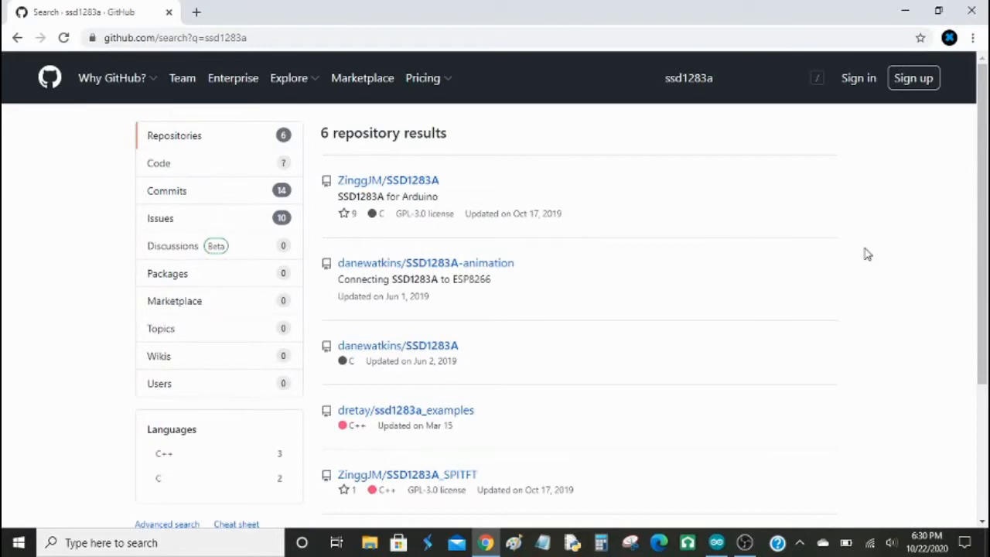
scroll(down, 3)
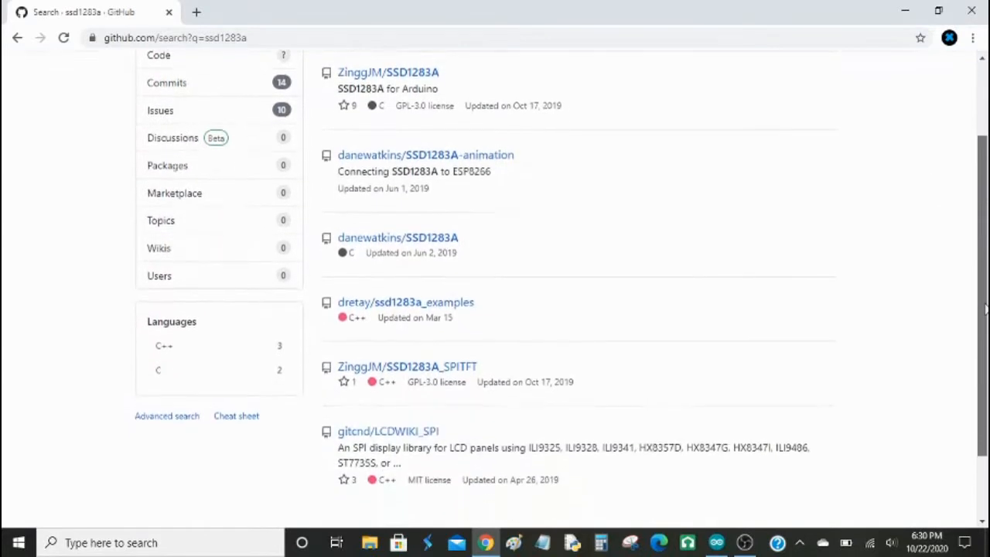
scroll(down, 3)
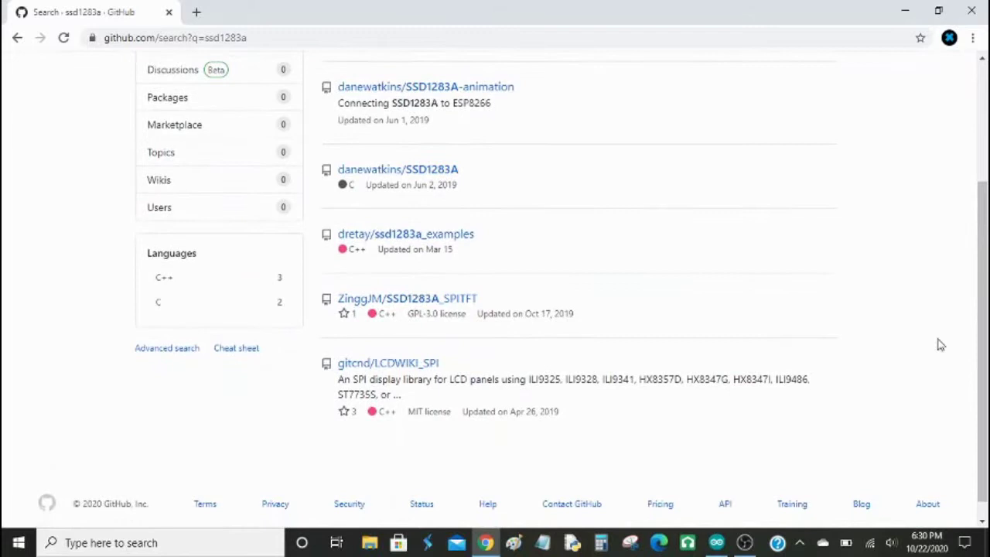
mouse_move(972, 286)
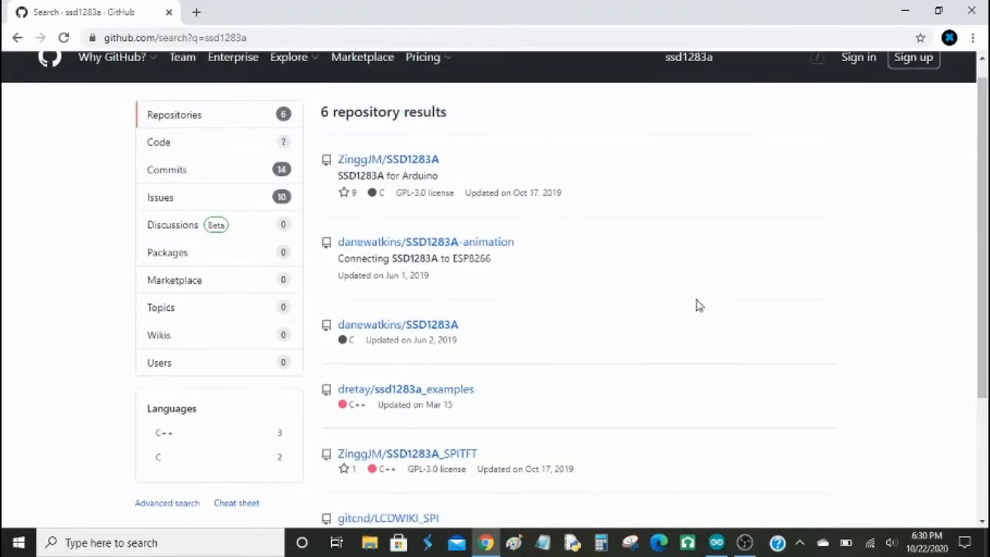
mouse_move(516, 158)
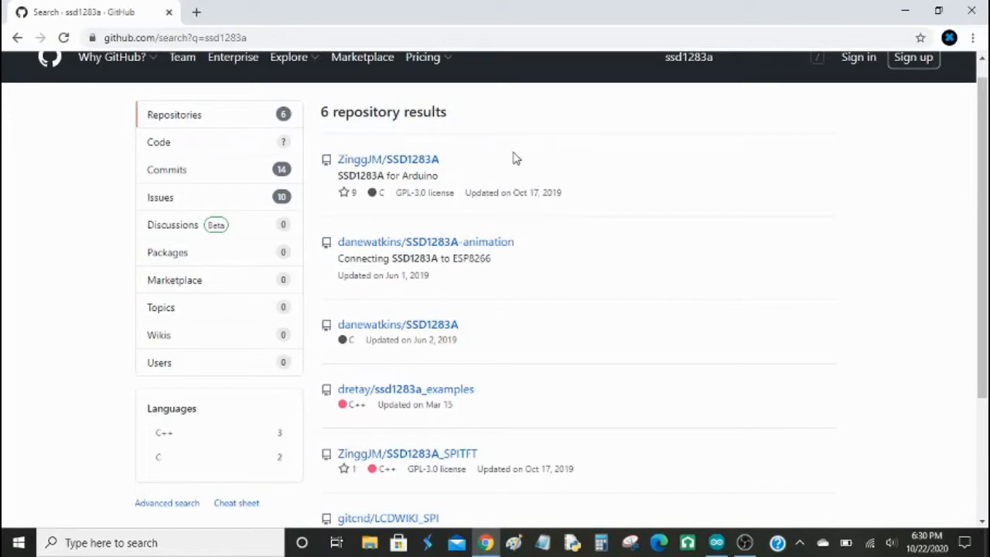
click(388, 157)
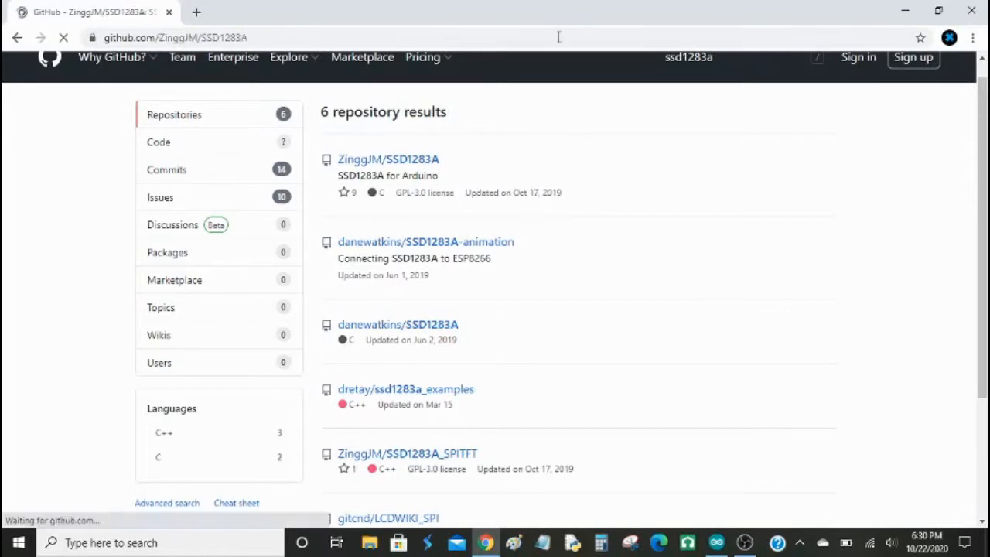
click(390, 157)
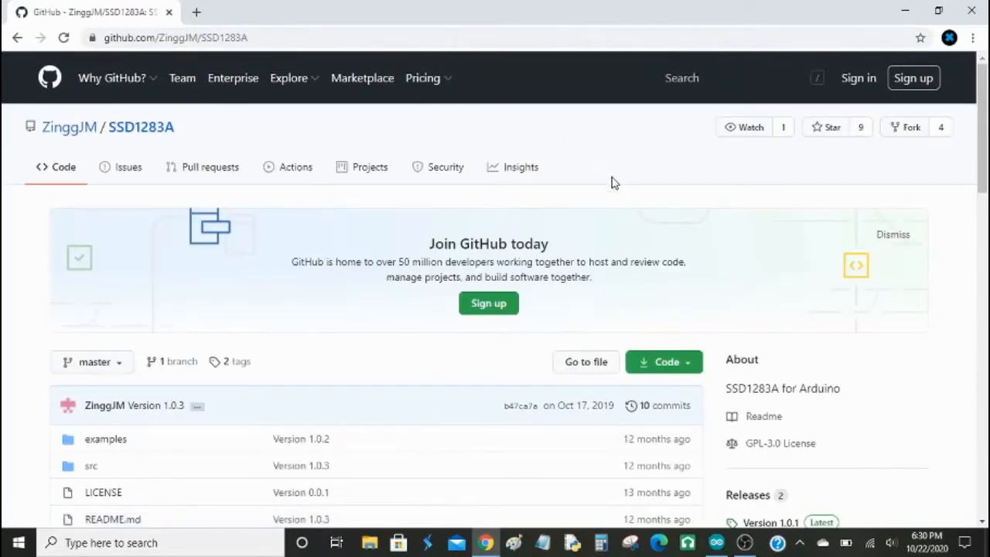
scroll(down, 3)
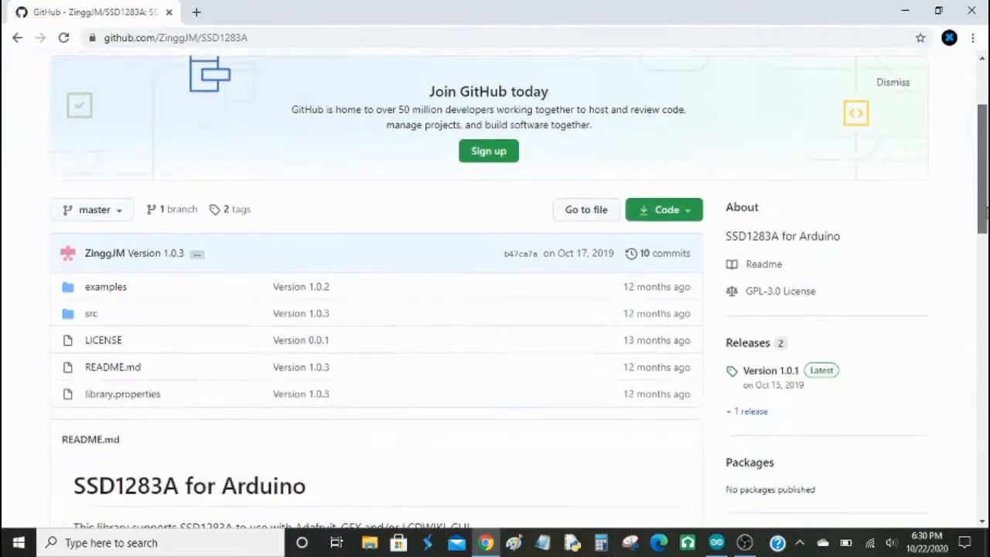
scroll(down, 3)
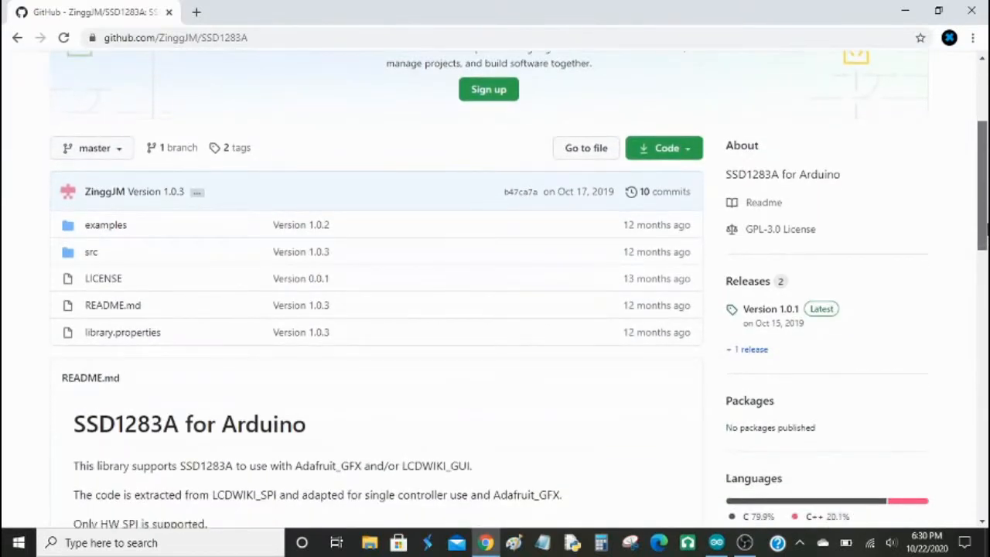
mouse_move(388, 181)
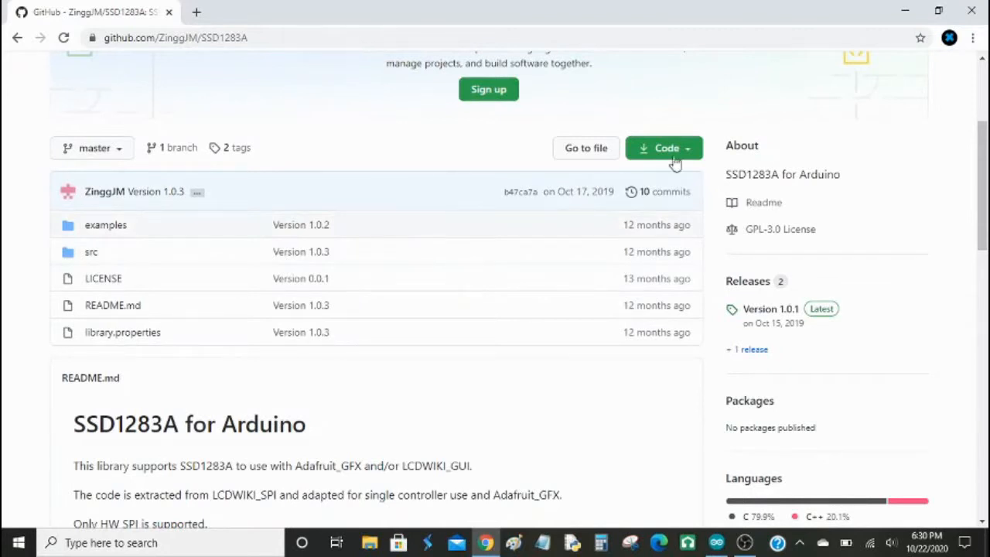
click(665, 148)
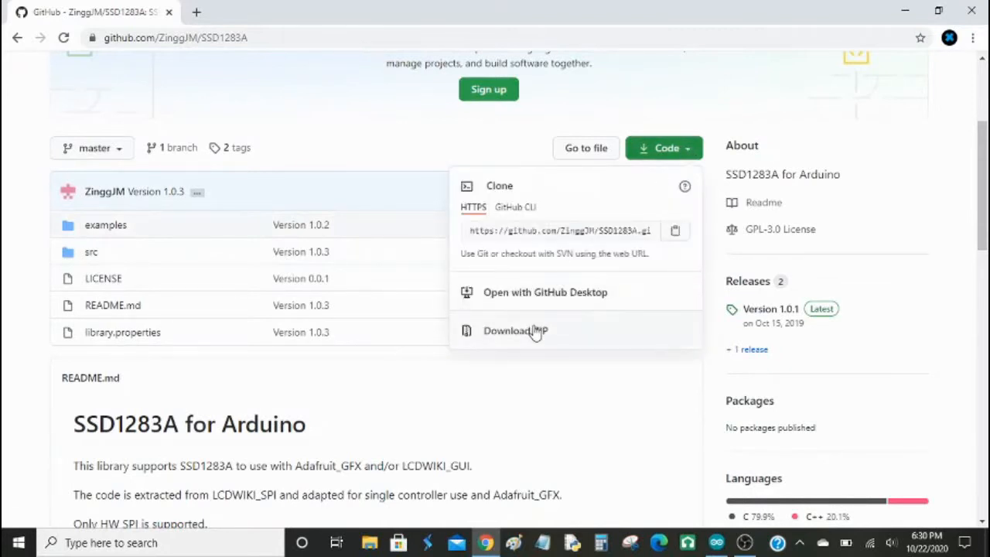
mouse_move(534, 331)
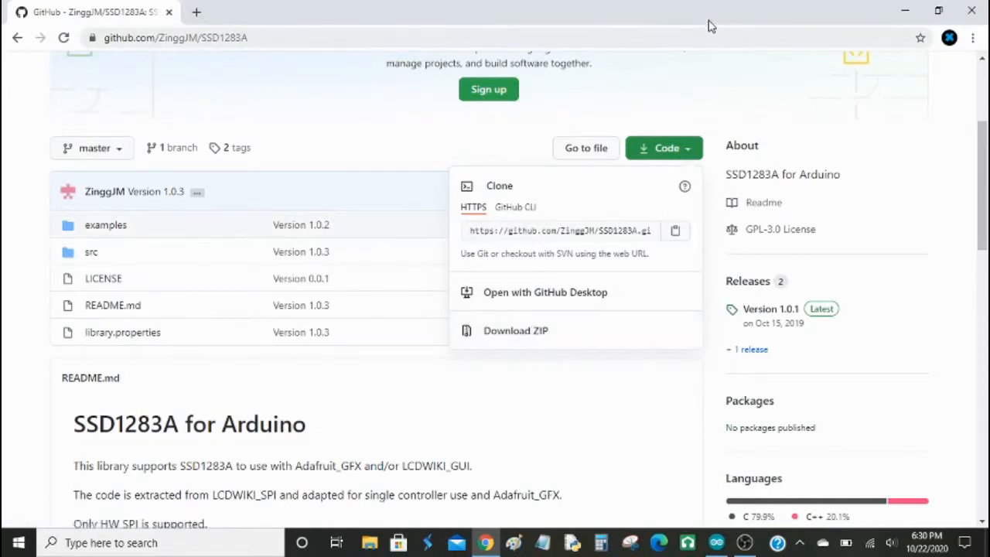
mouse_move(368, 150)
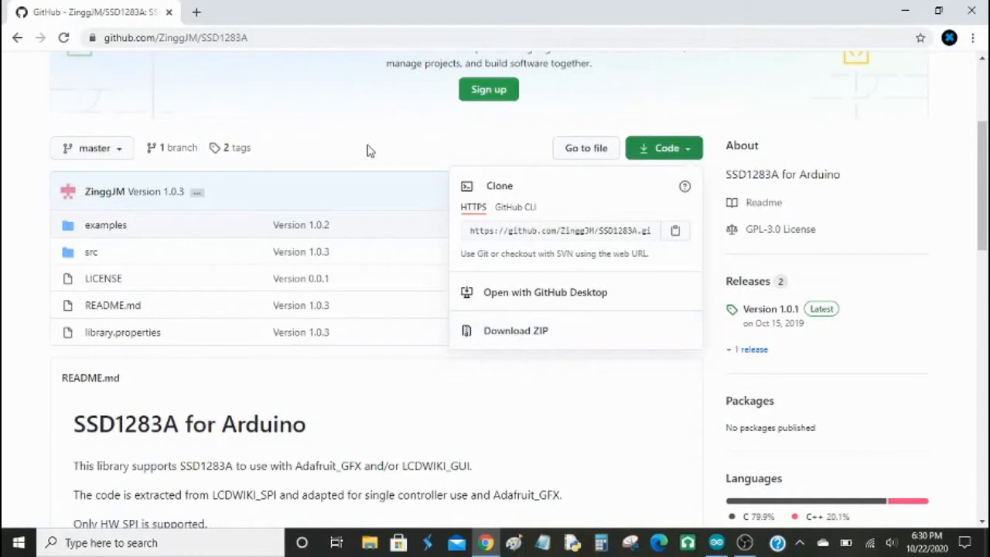
click(411, 201)
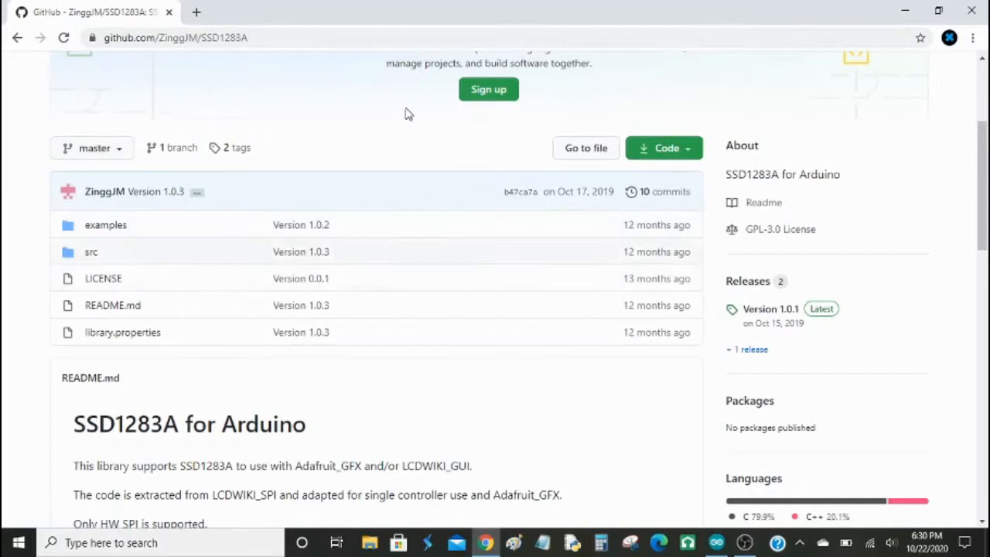
mouse_move(389, 204)
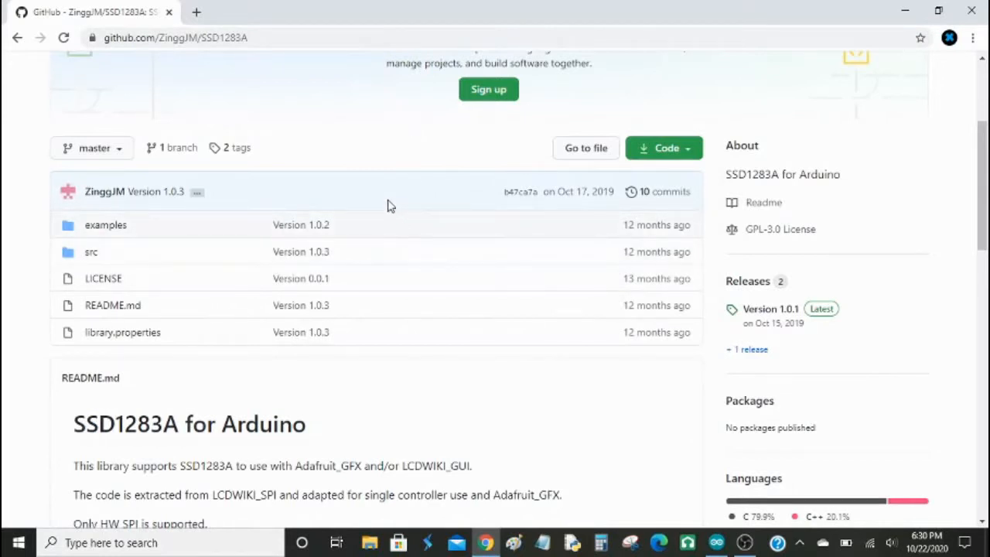
mouse_move(96, 224)
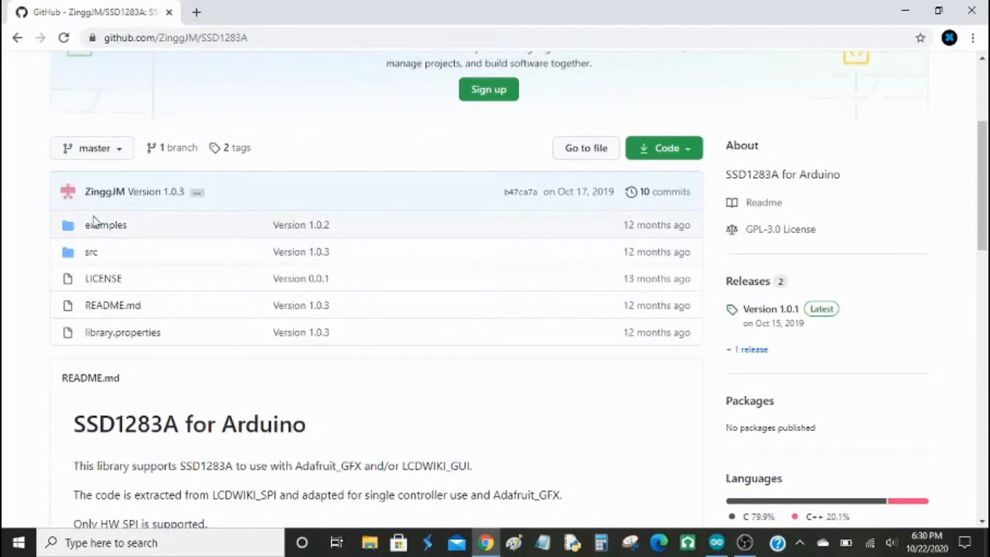
mouse_move(105, 224)
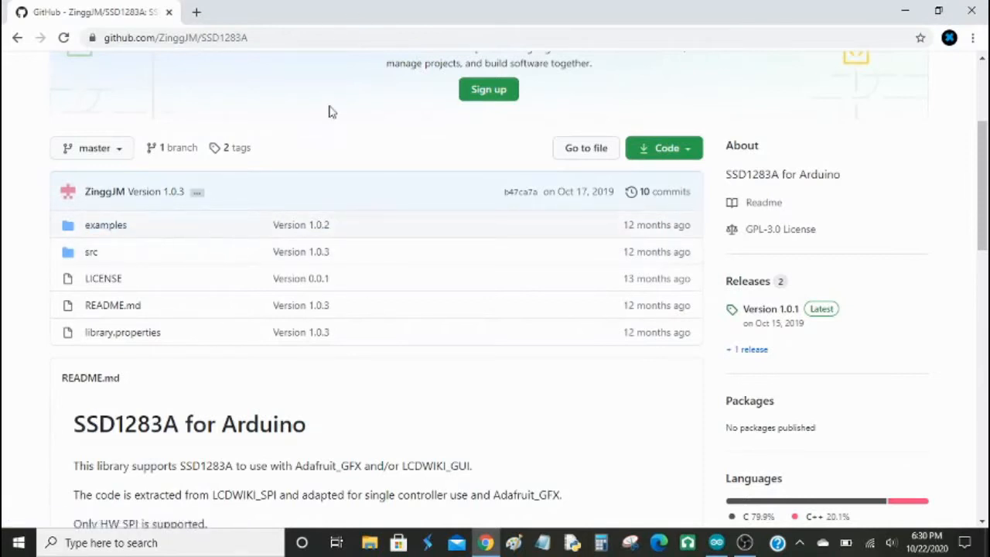
scroll(down, 3)
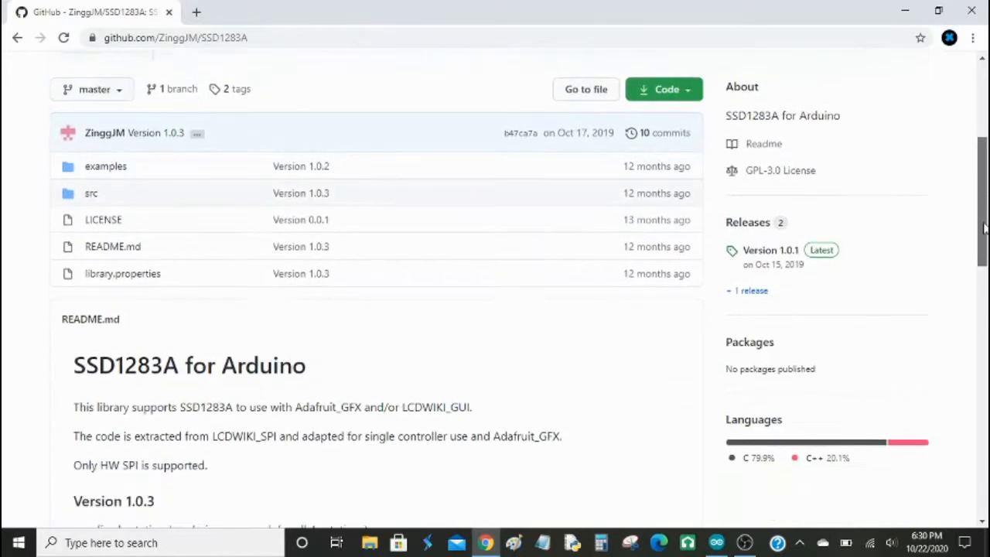
scroll(down, 3)
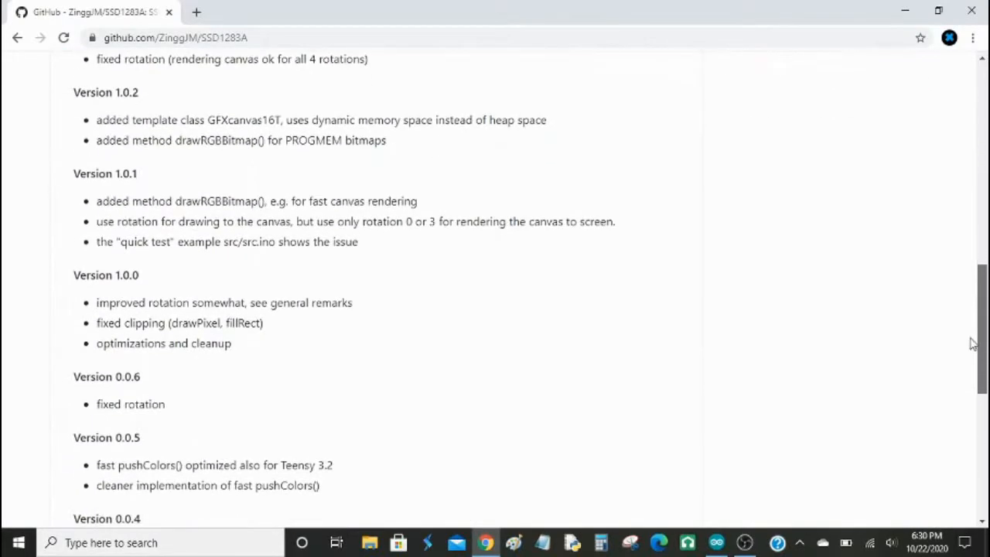
scroll(up, 3)
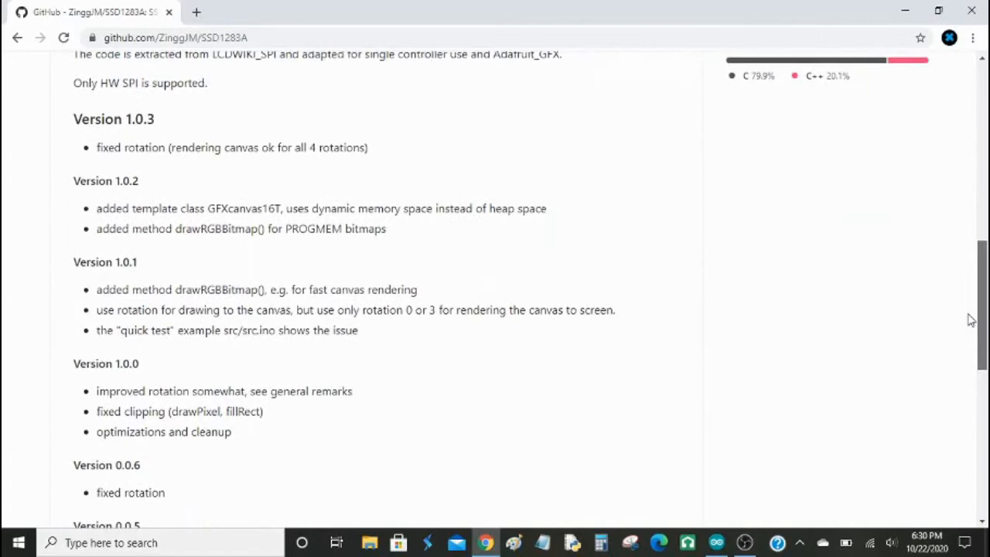
mouse_move(874, 133)
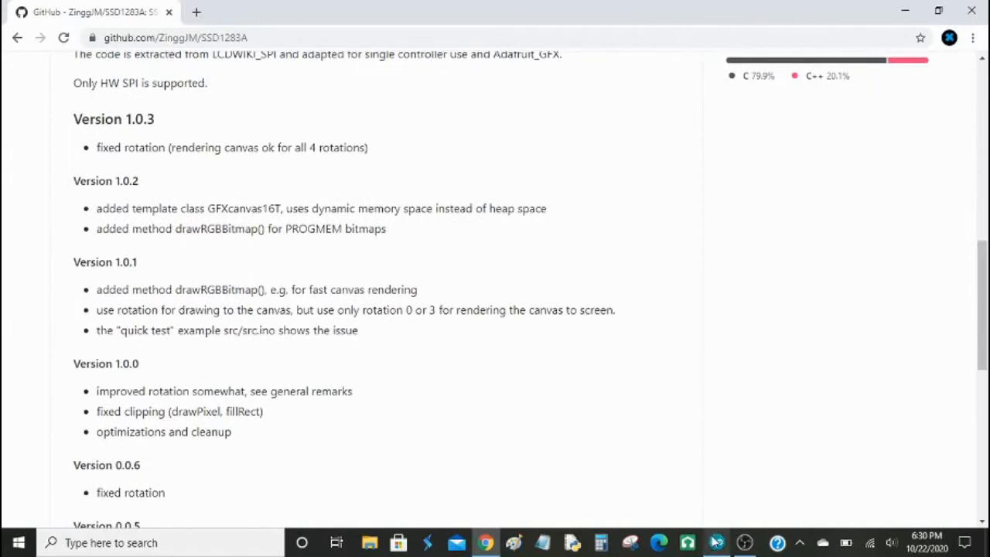
click(714, 541)
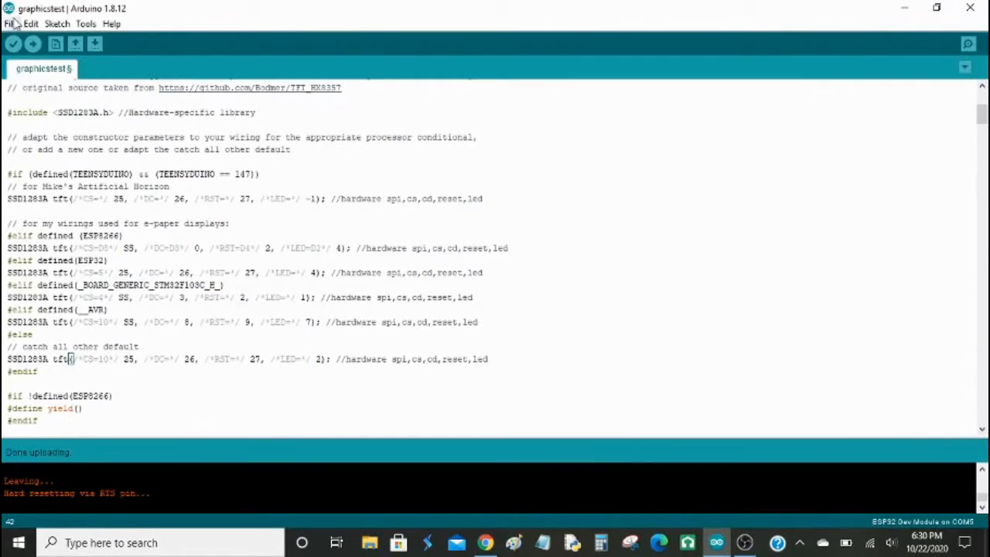
click(57, 25)
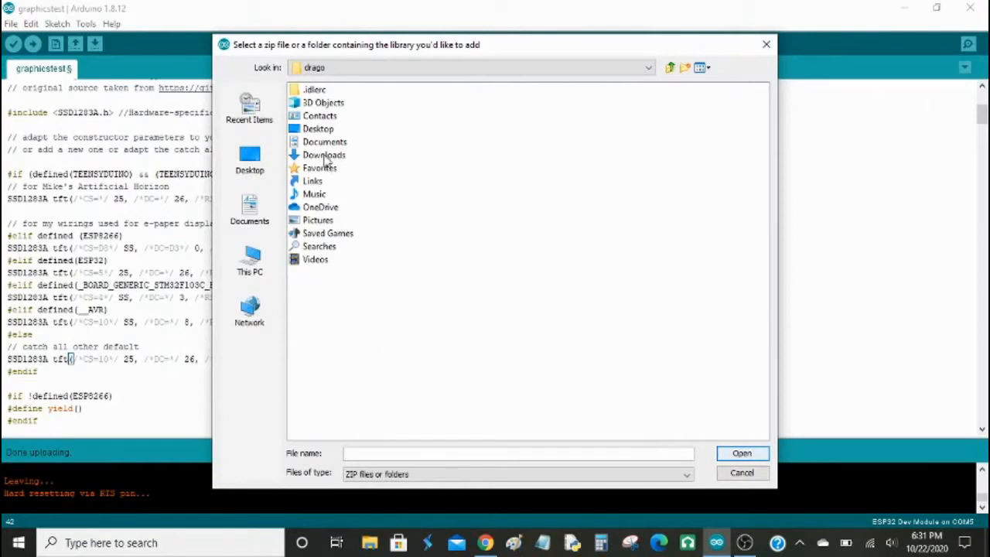
double_click(325, 155)
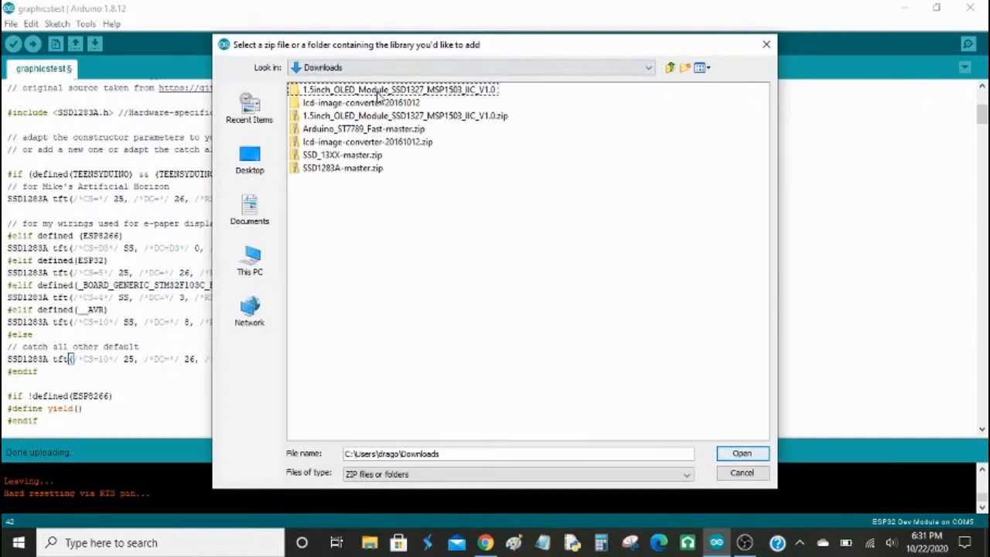
click(362, 102)
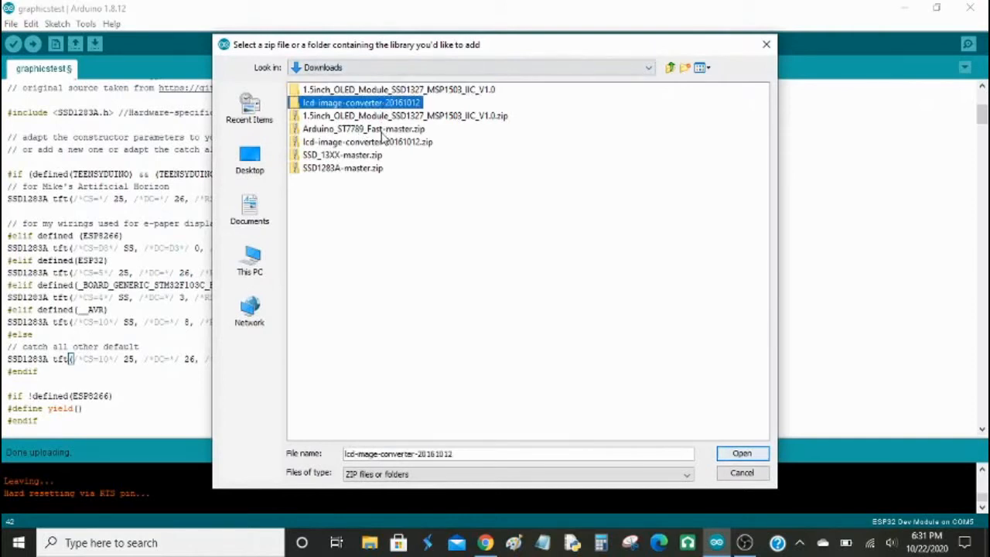
click(344, 167)
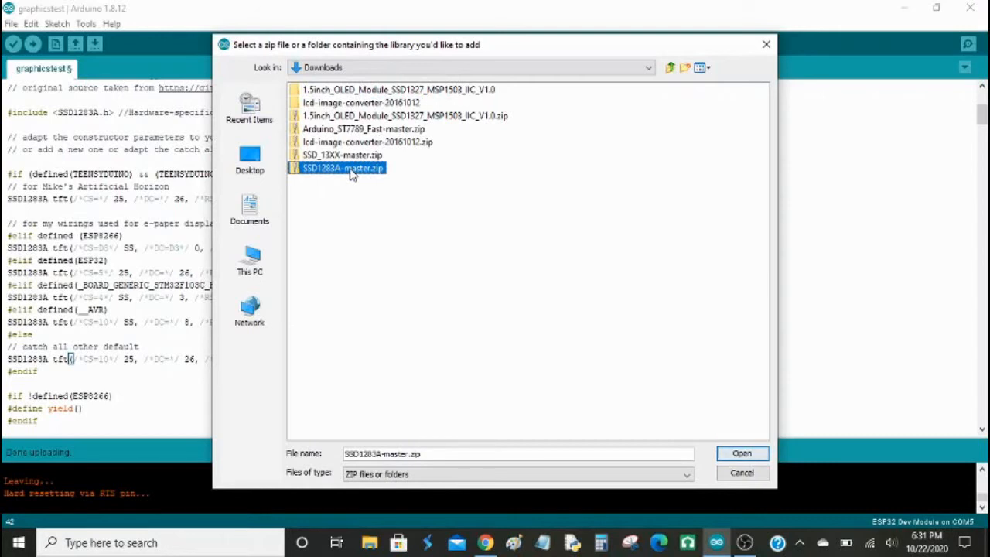
mouse_move(729, 427)
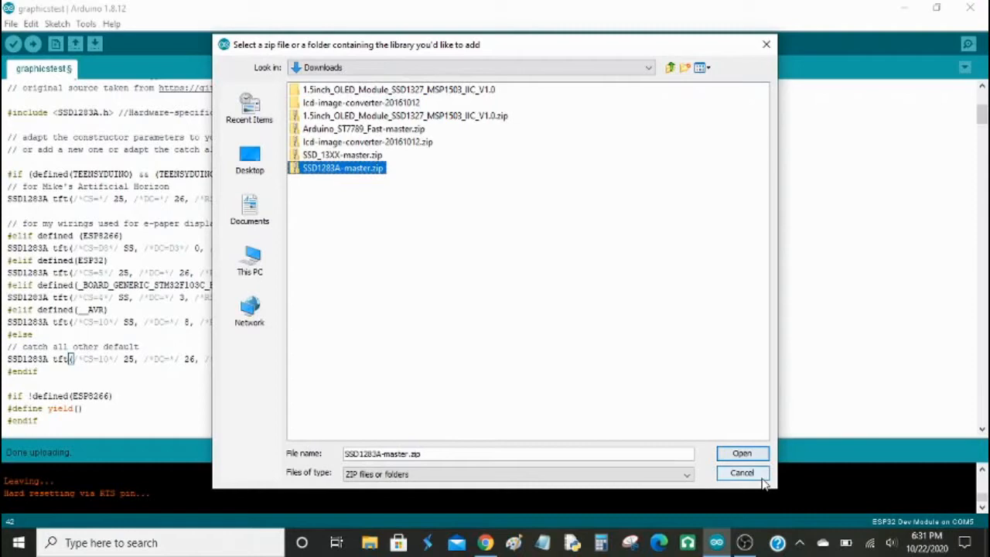
click(741, 473)
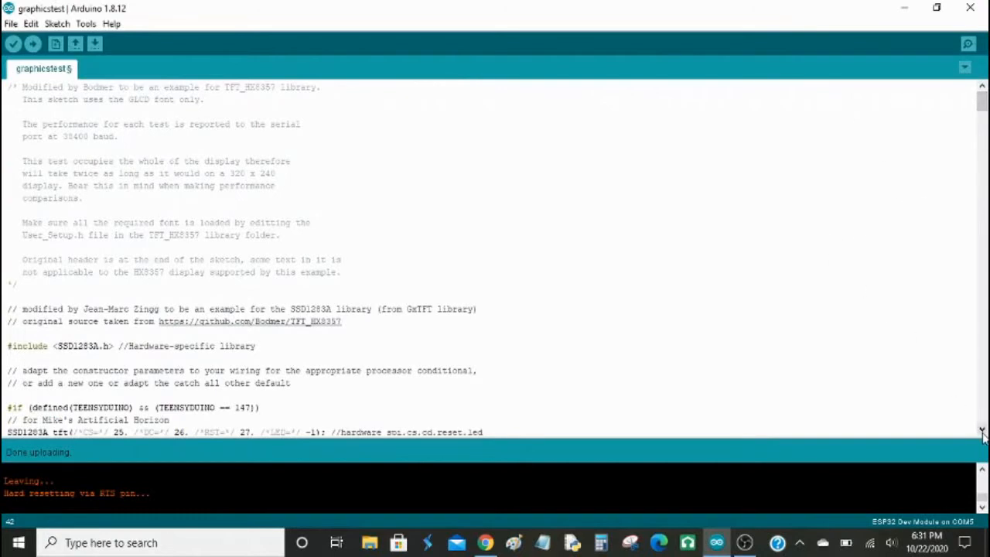
scroll(down, 3)
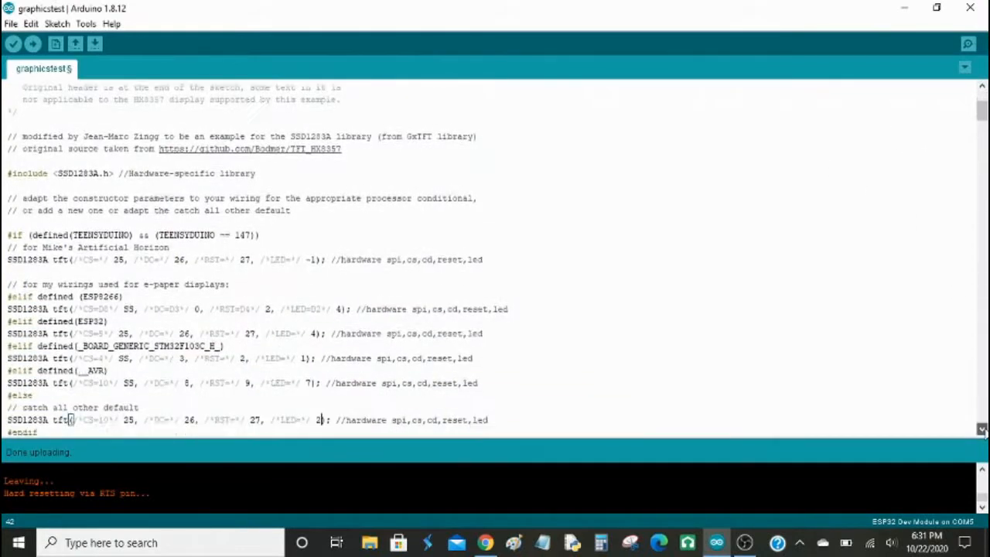
scroll(down, 3)
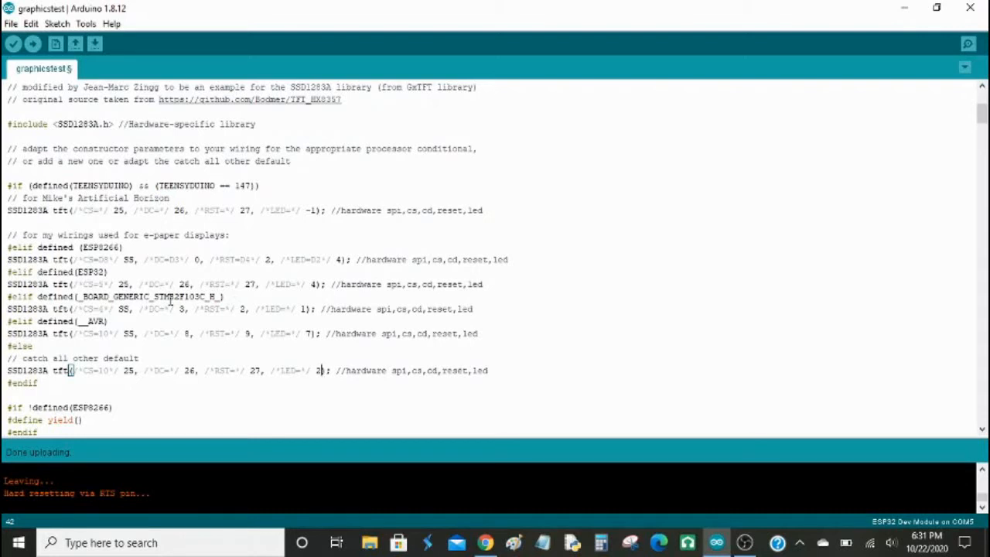
mouse_move(296, 280)
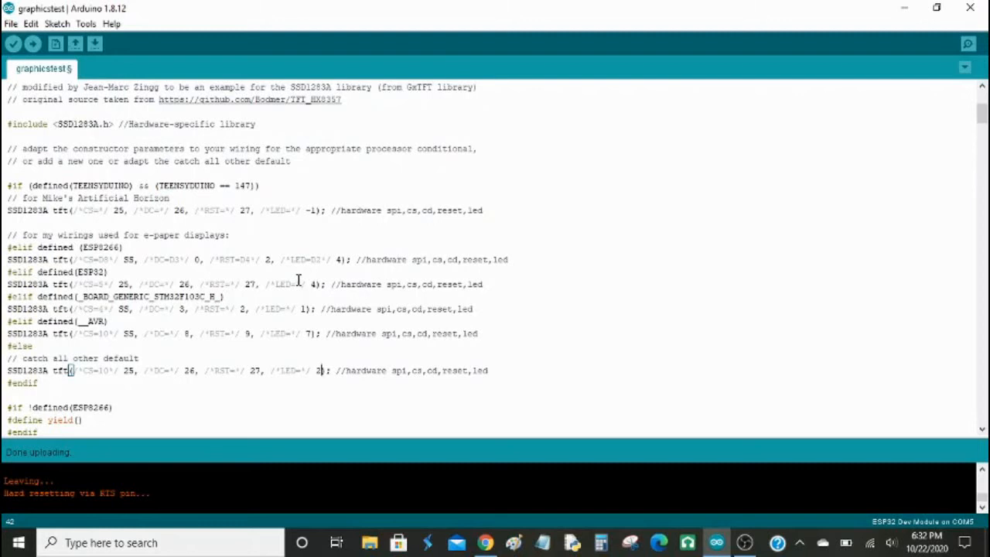
mouse_move(130, 358)
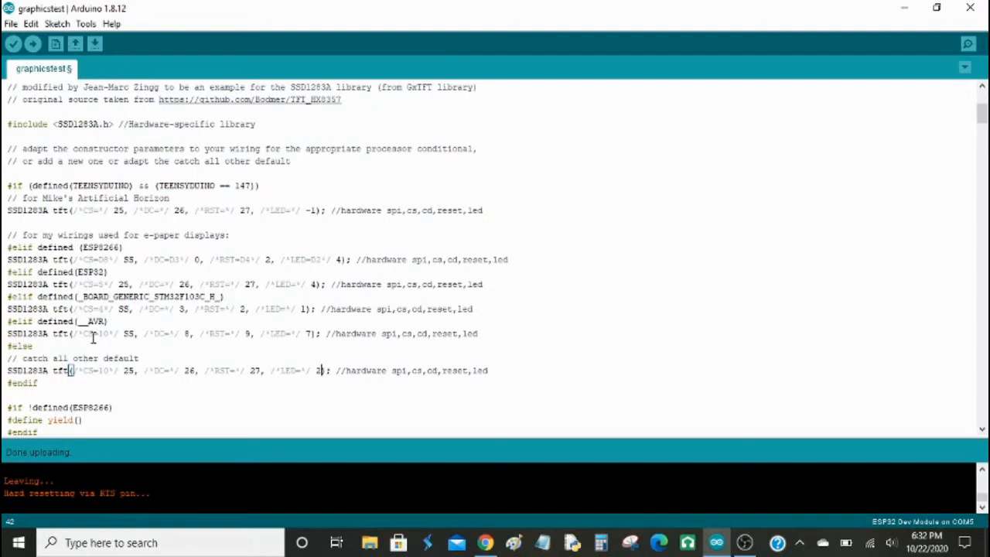
mouse_move(121, 358)
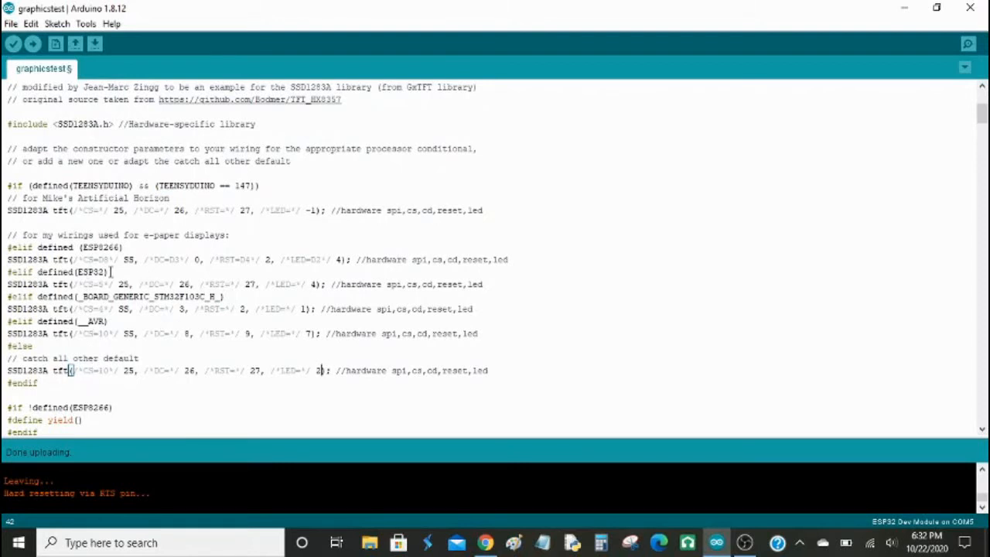
mouse_move(278, 312)
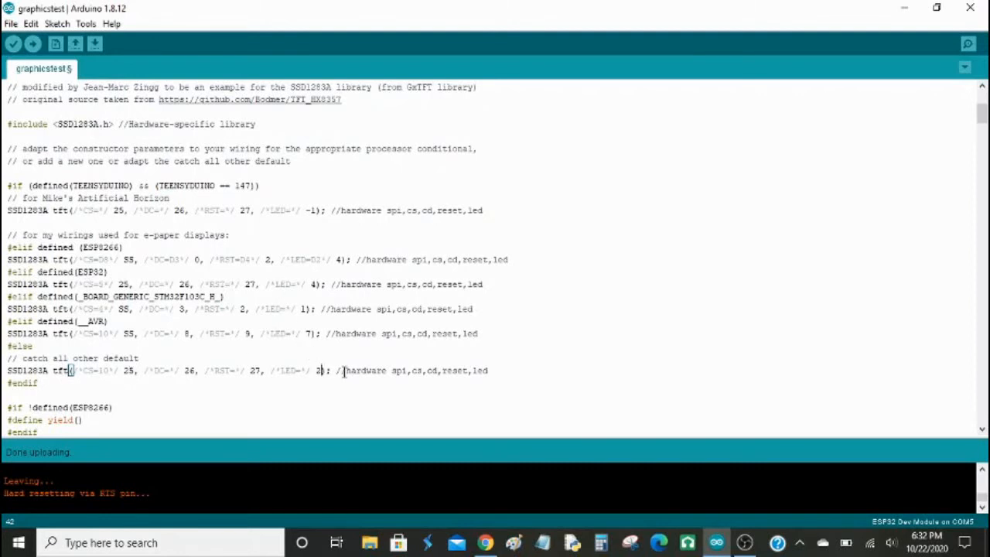
mouse_move(340, 354)
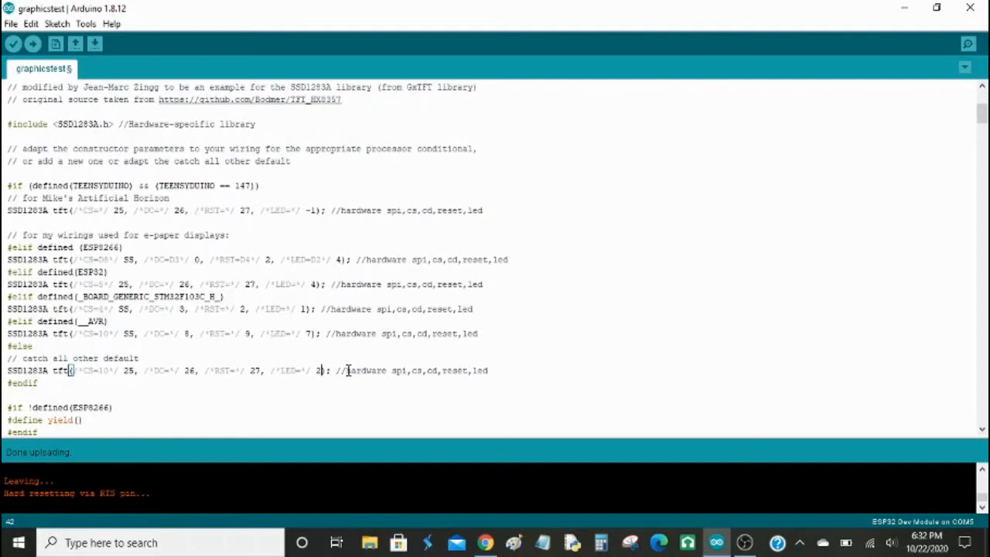
mouse_move(746, 523)
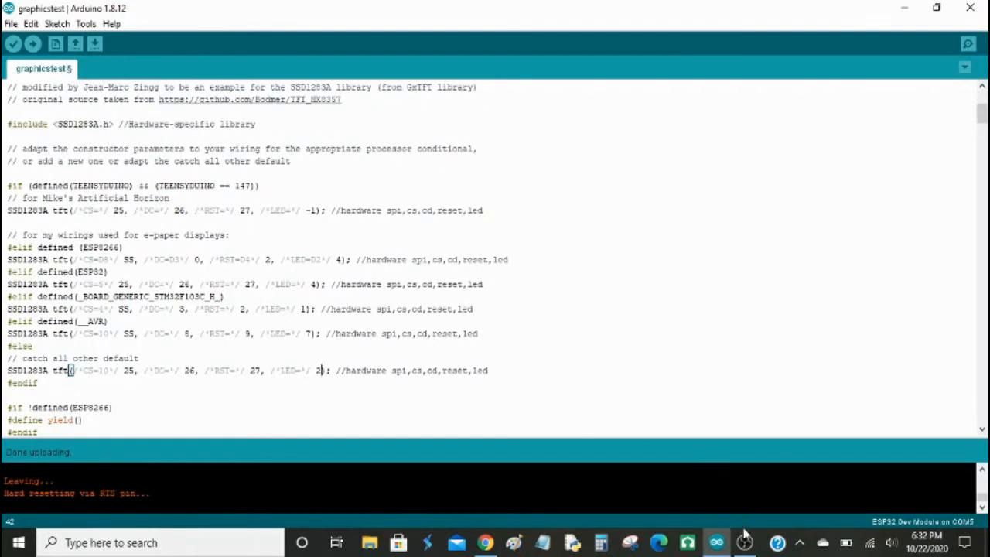
mouse_move(807, 309)
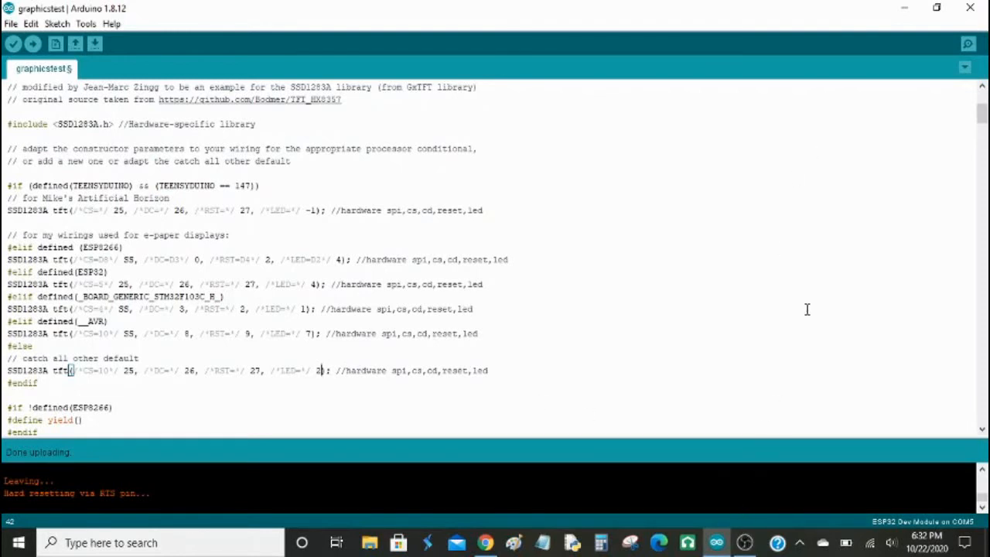